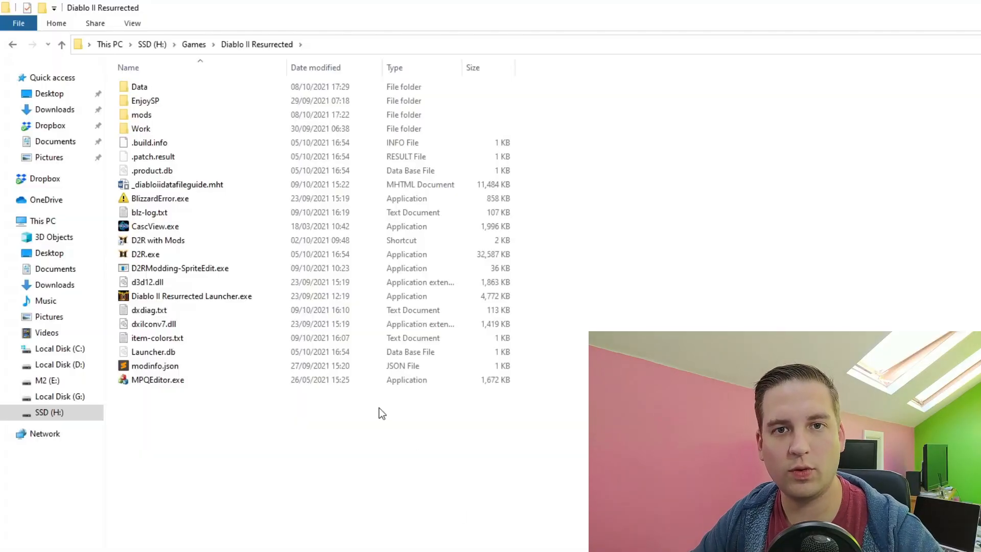
Navigate into the mods folder and then the simple mod folder.
left_click(162, 114)
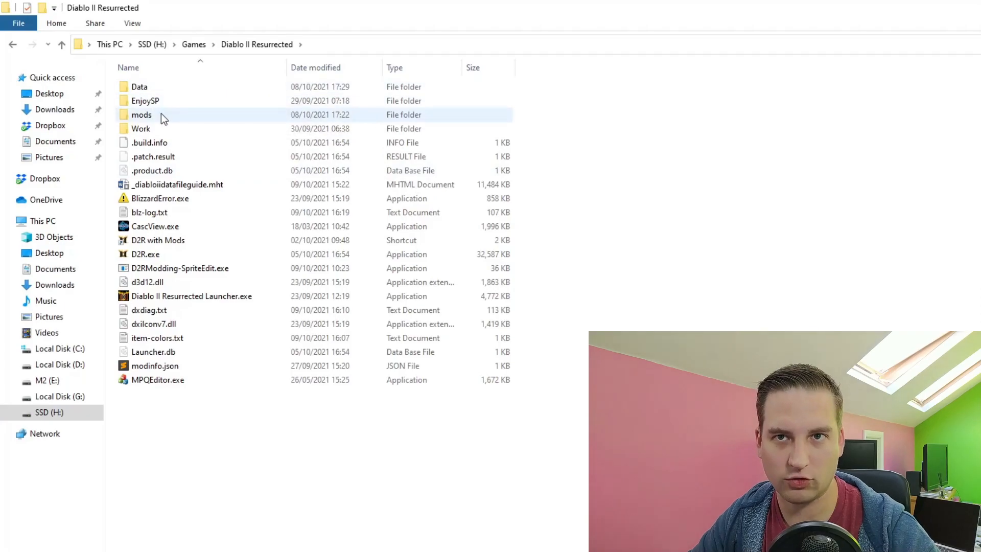
mouse_move(150, 116)
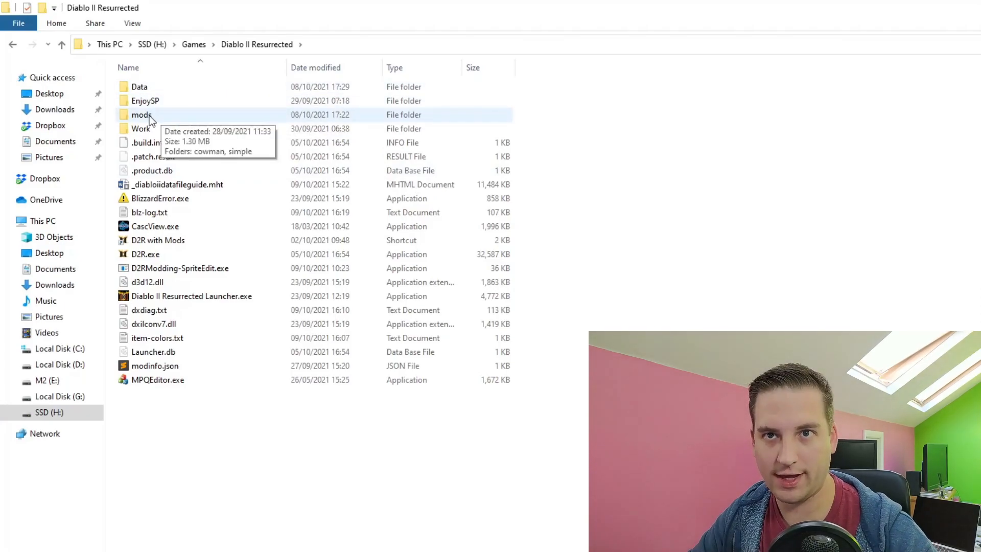
double_click(140, 114)
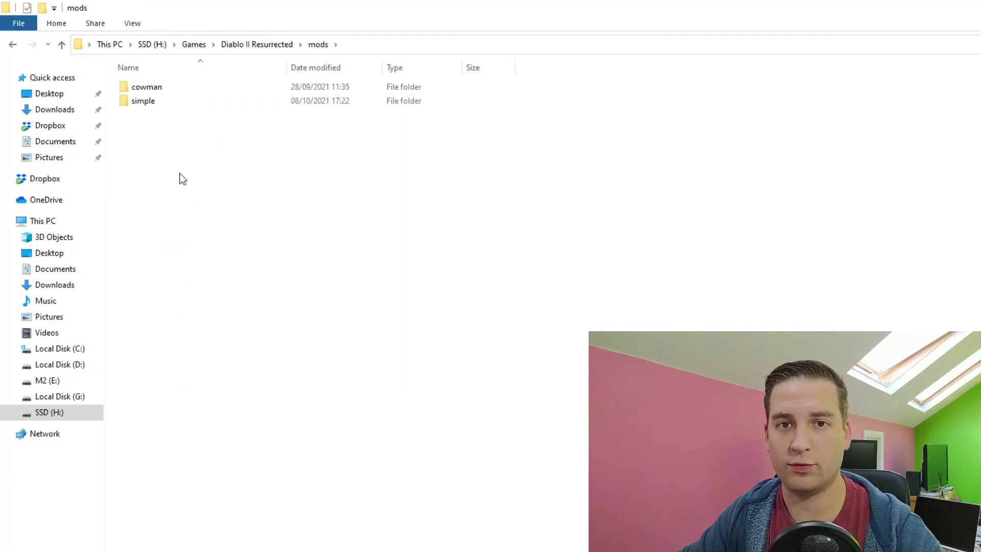
left_click(143, 101)
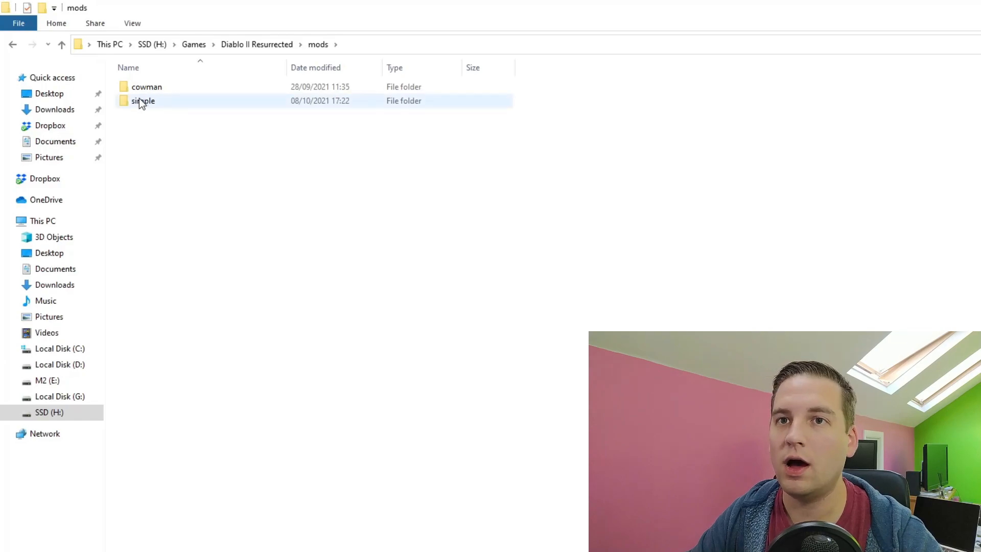
double_click(143, 101)
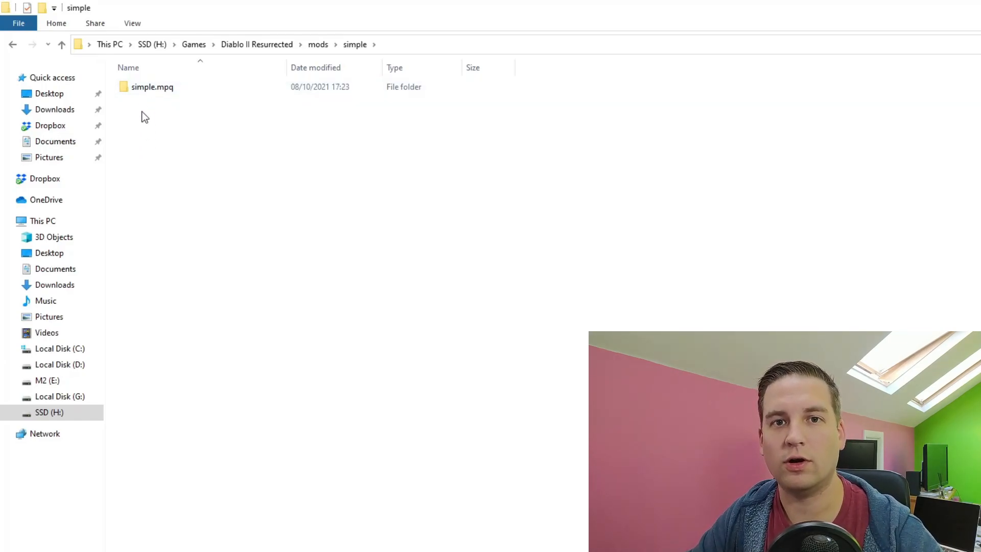
mouse_move(150, 150)
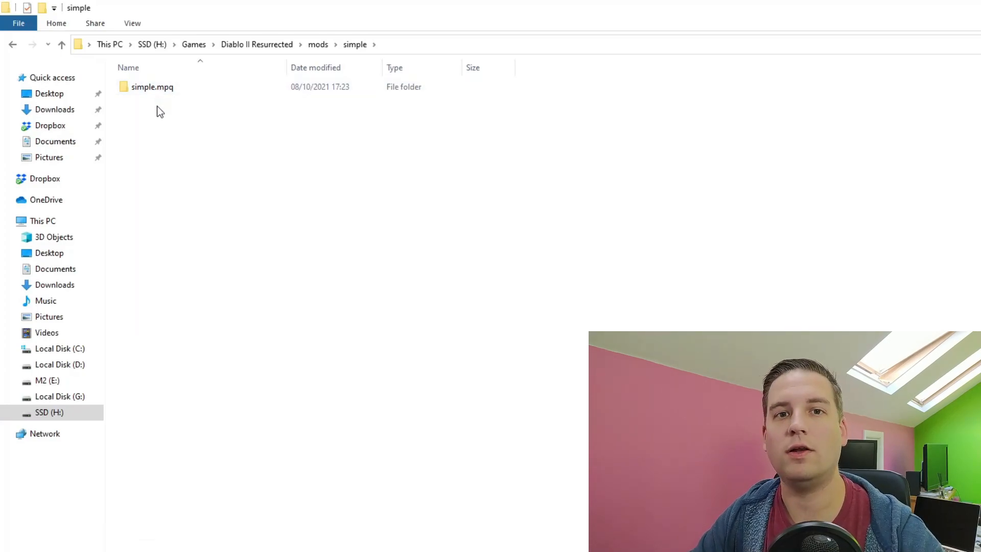
Enter simple.mpq and highlight its data folder and modinfo.json.
left_click(152, 86)
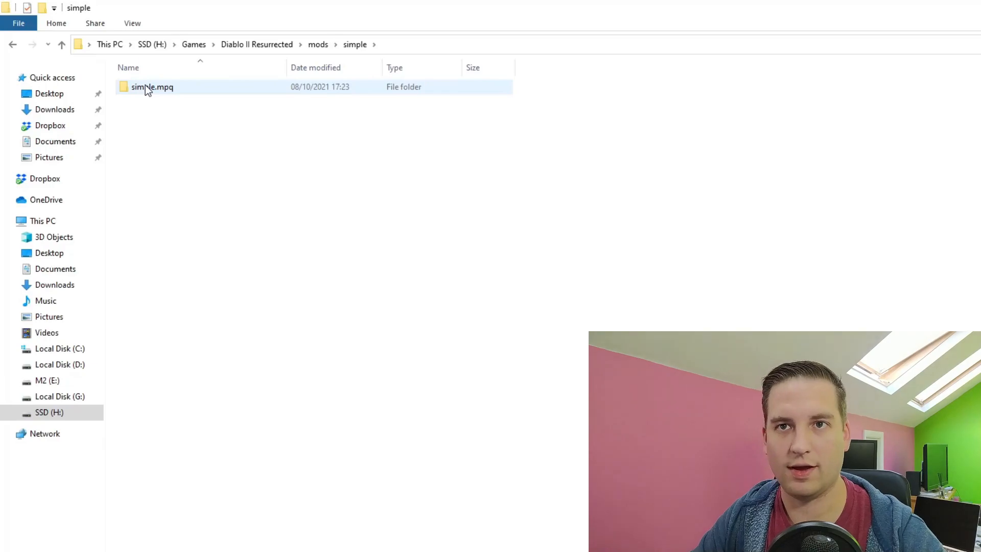
double_click(152, 86)
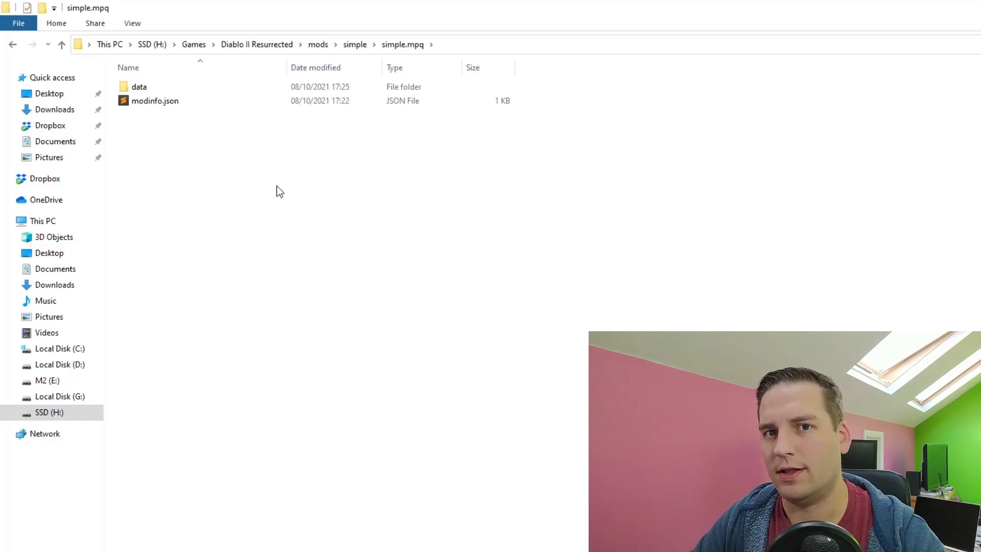
left_click(139, 85)
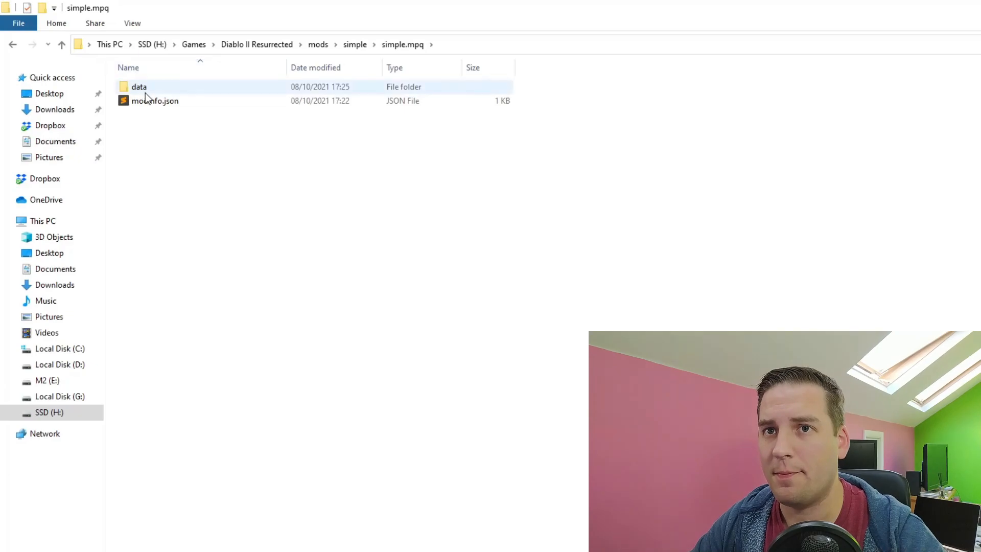
left_click(154, 102)
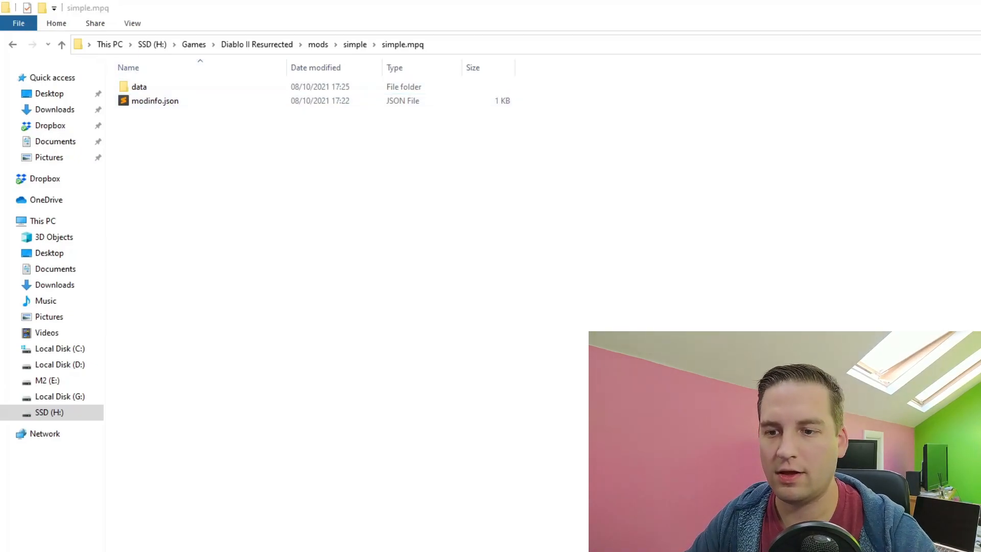
double_click(154, 101)
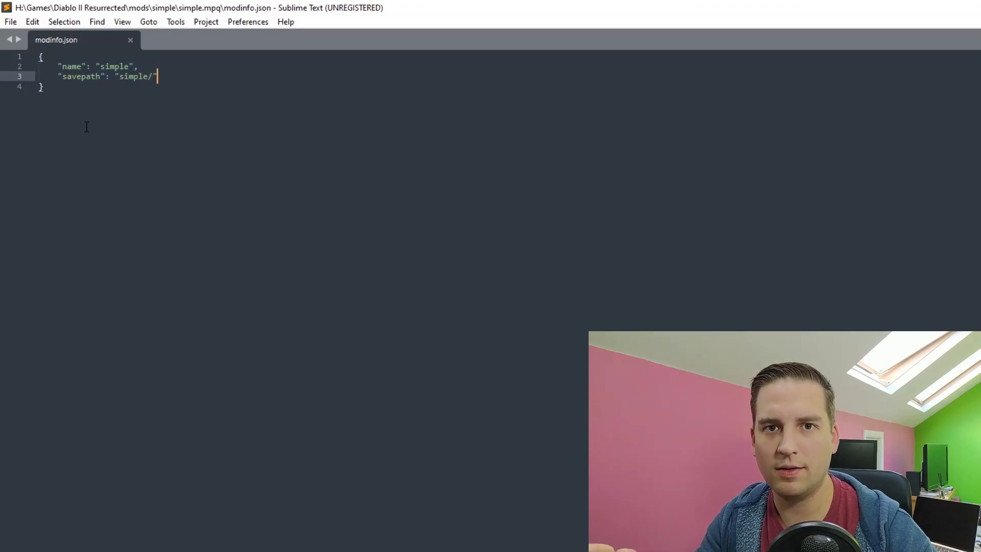
mouse_move(206, 21)
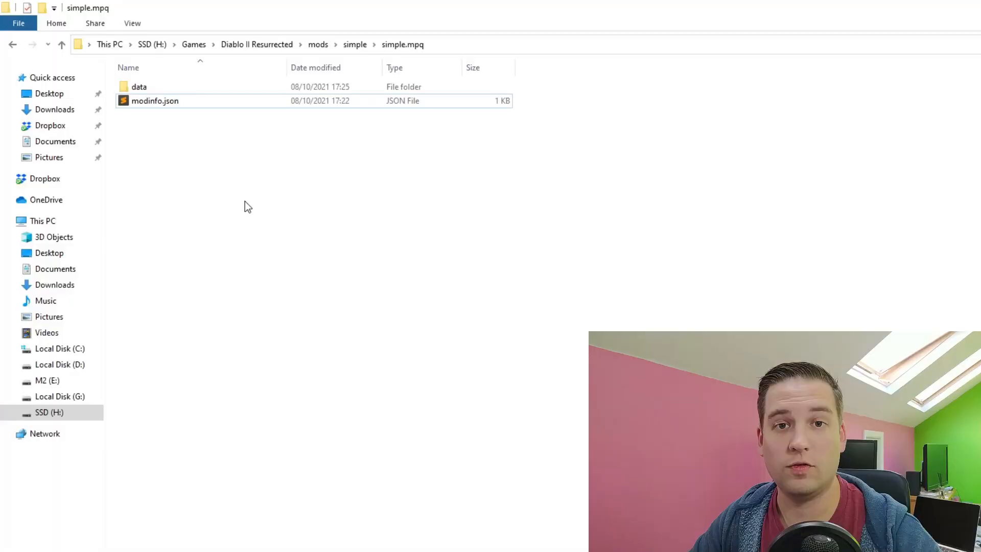
Browse into data\global\excel, then return up to simple.mpq via the breadcrumb.
left_click(154, 101)
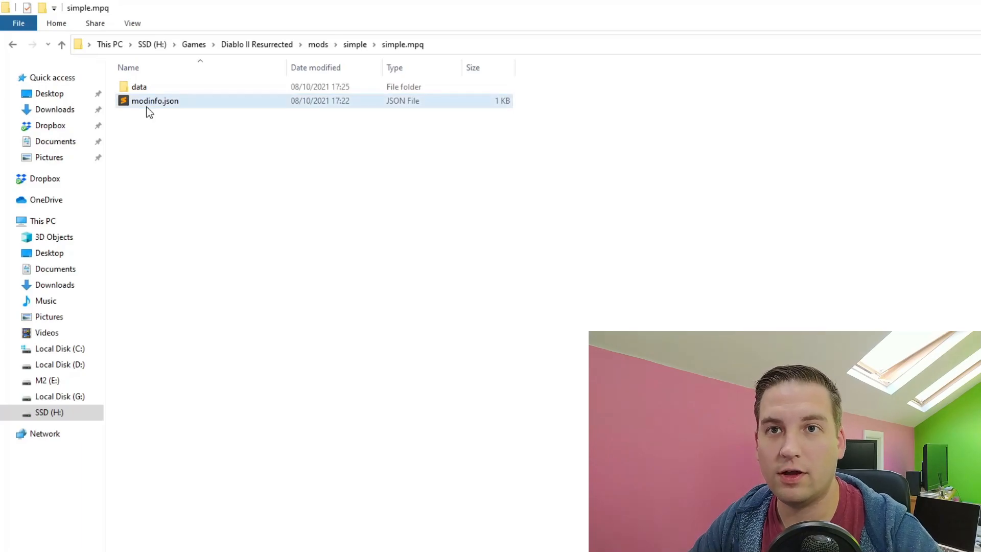
double_click(139, 86)
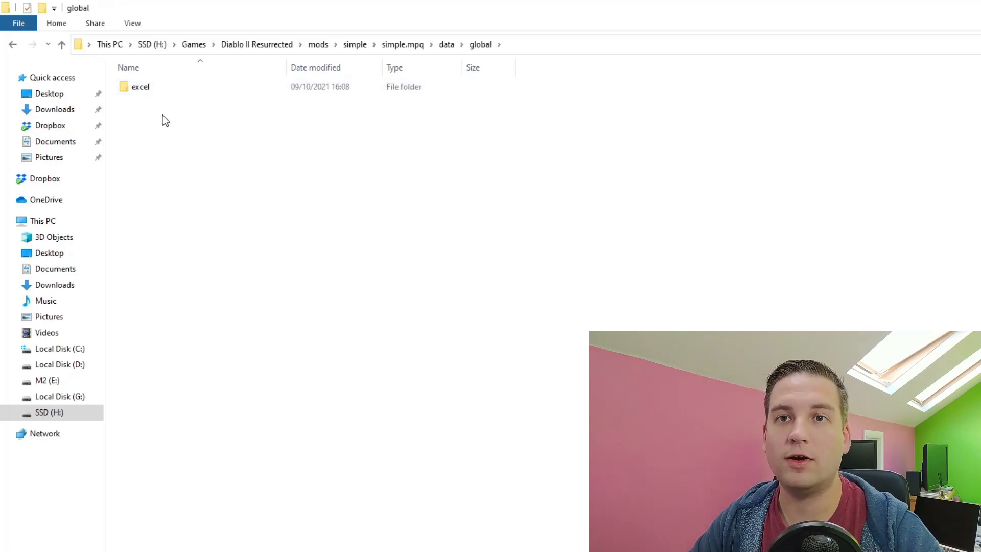
double_click(140, 86)
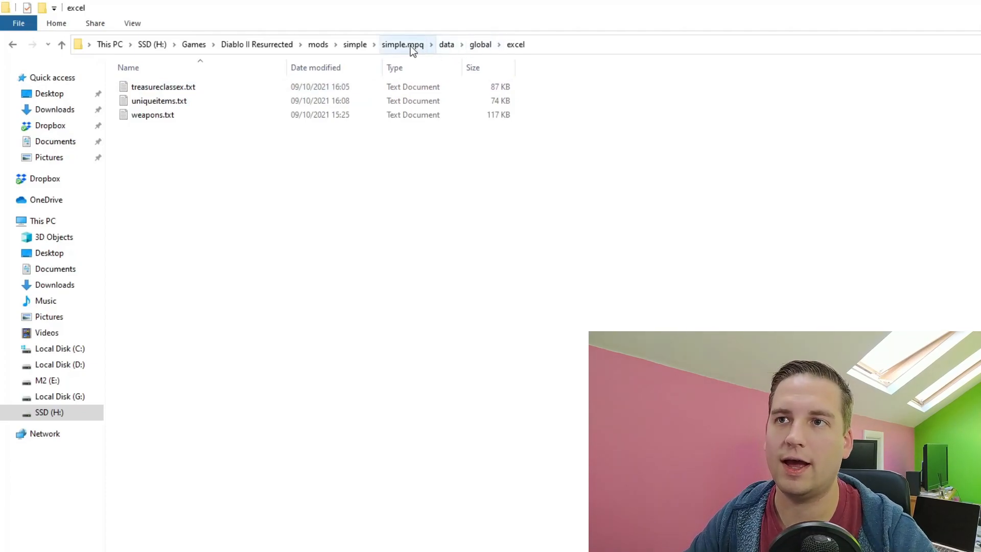
mouse_move(469, 52)
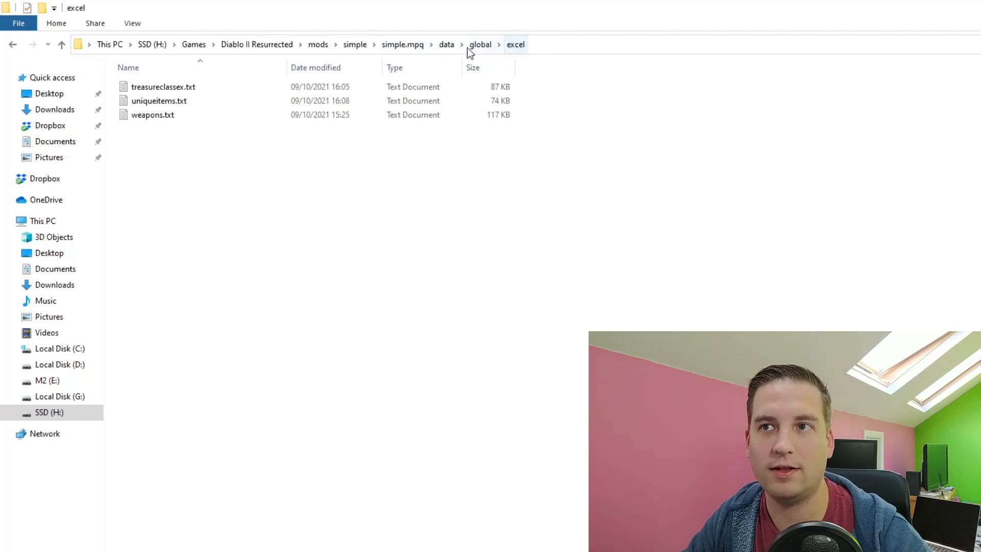
left_click(403, 44)
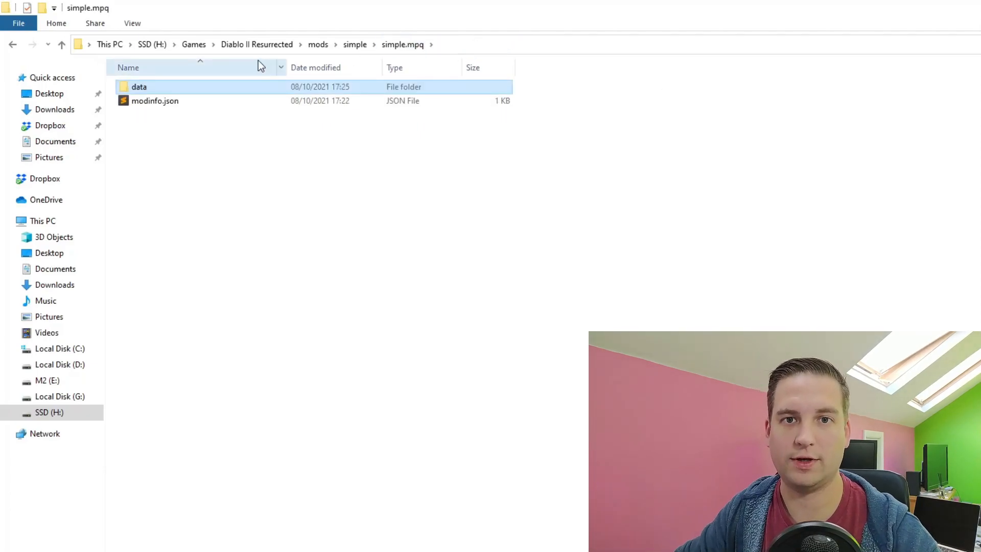
Browse into data\local\lng\strings, then return to the Diablo II Resurrected game folder.
double_click(139, 86)
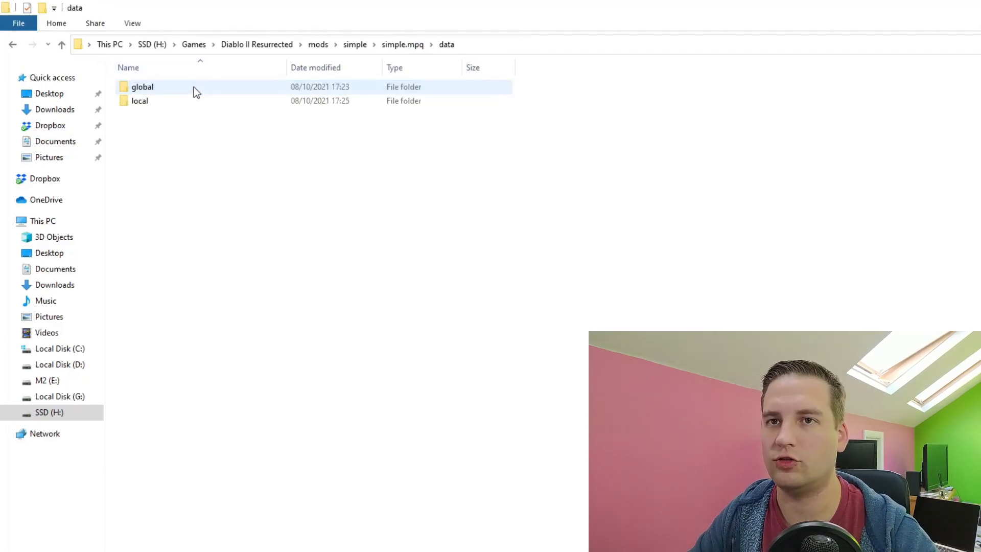
double_click(140, 101)
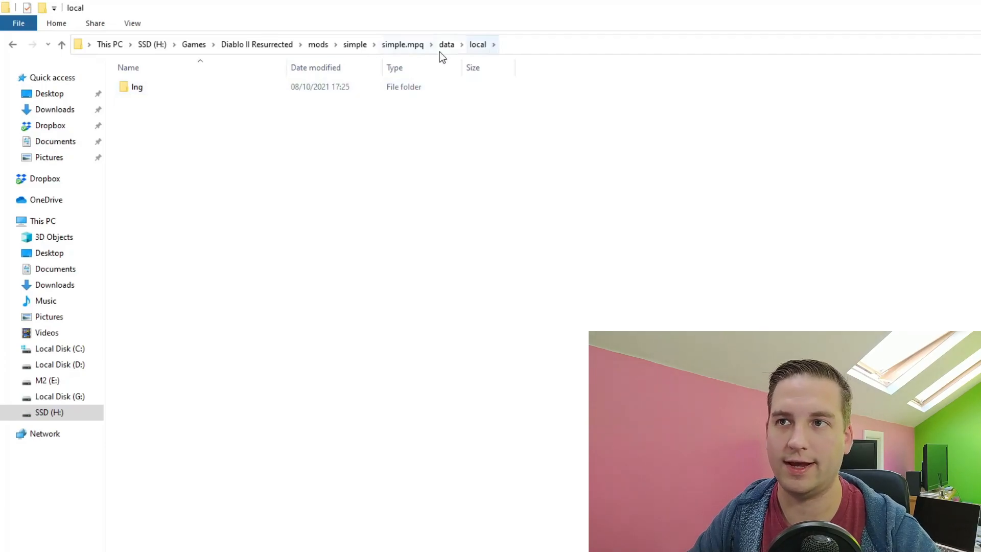
double_click(136, 85)
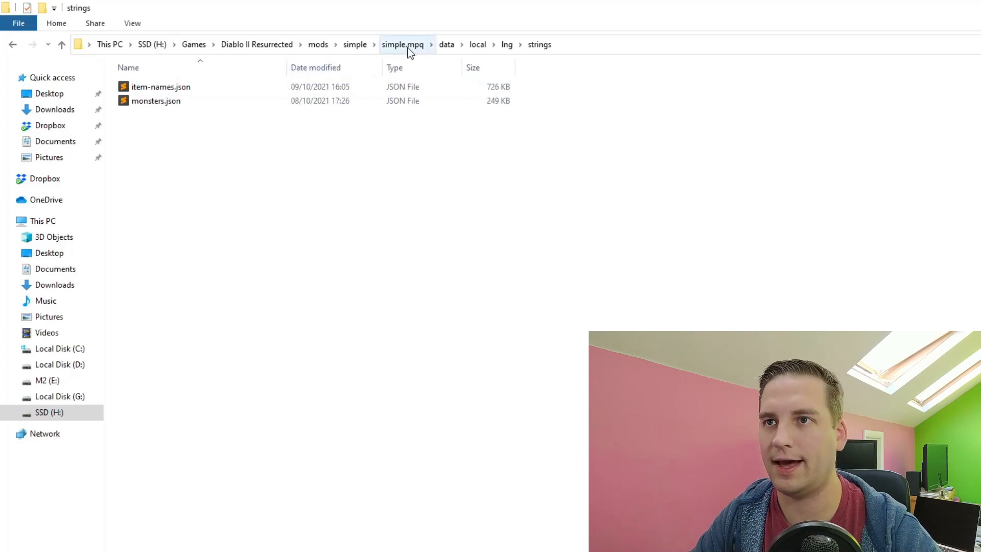
left_click(403, 43)
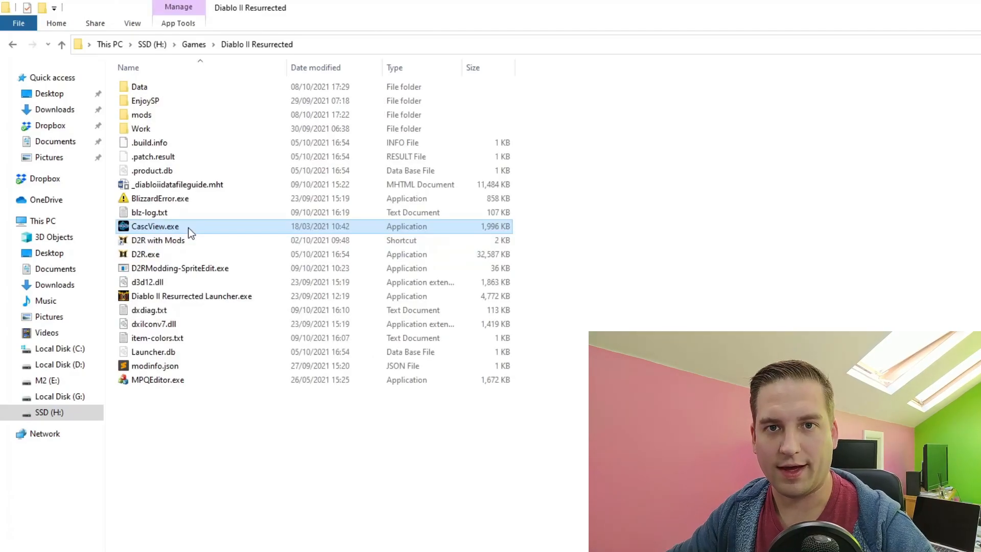
Launch CascView.exe and open H:\Games\Diablo II Resurrected as the game storage.
double_click(155, 226)
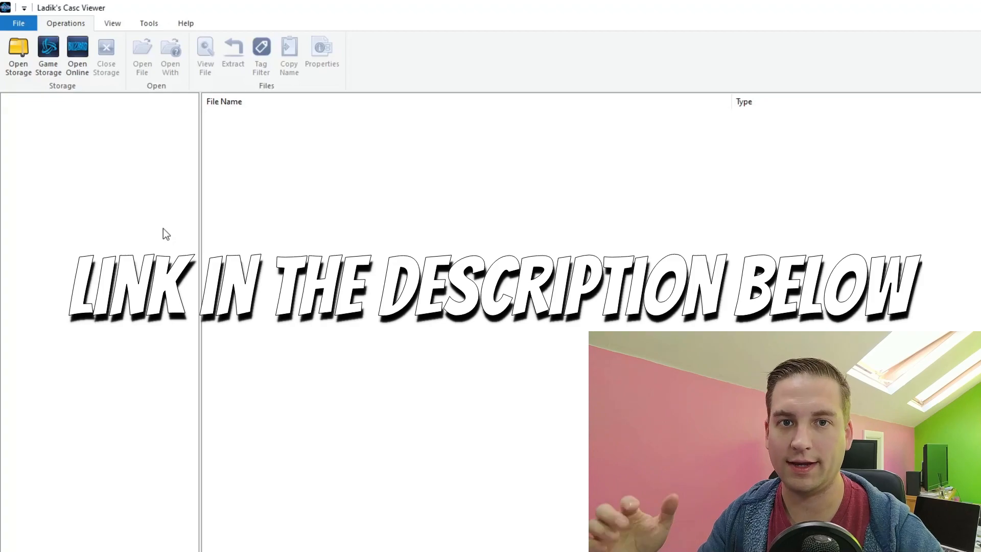
left_click(18, 56)
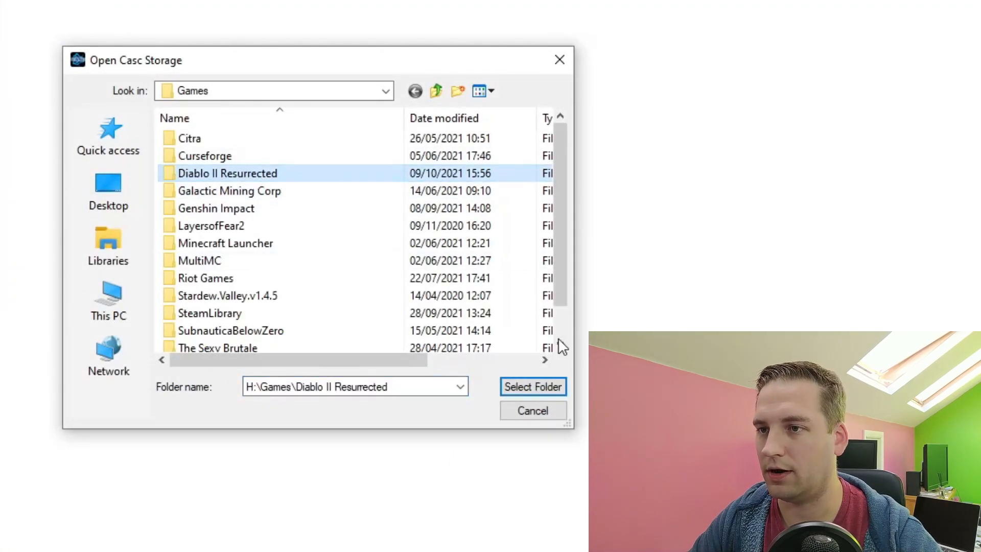
left_click(533, 386)
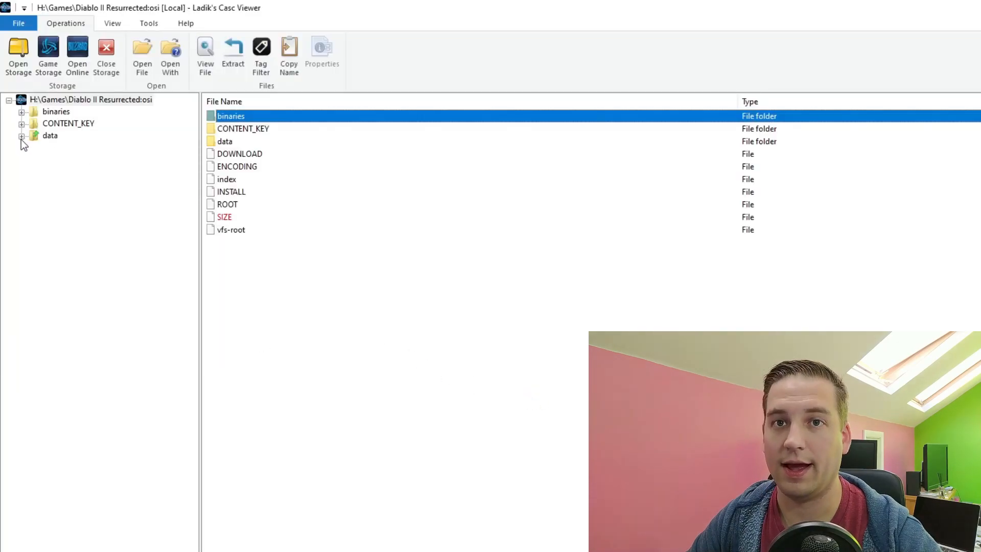
Expand data > global in the tree and list the excel files, selecting the data file guide.
left_click(21, 135)
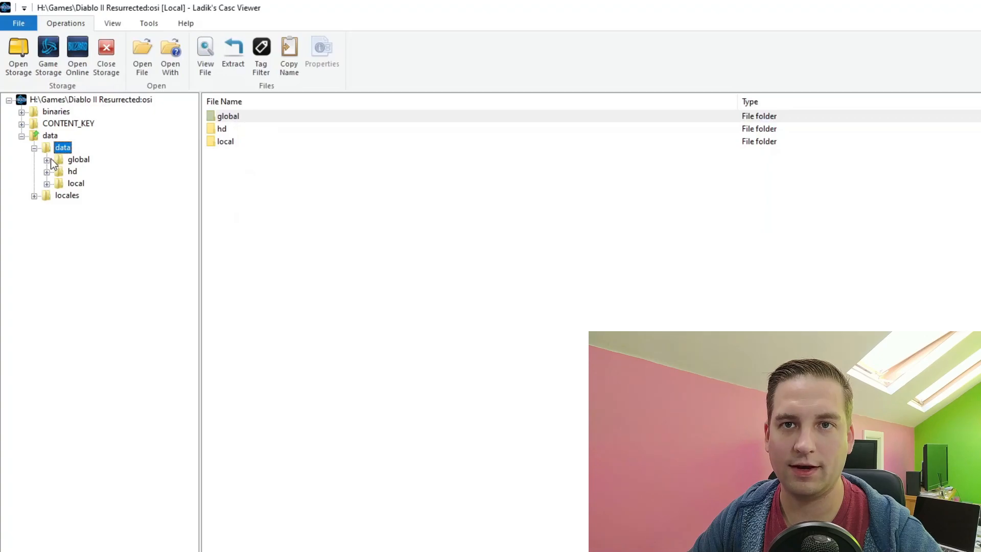
left_click(47, 160)
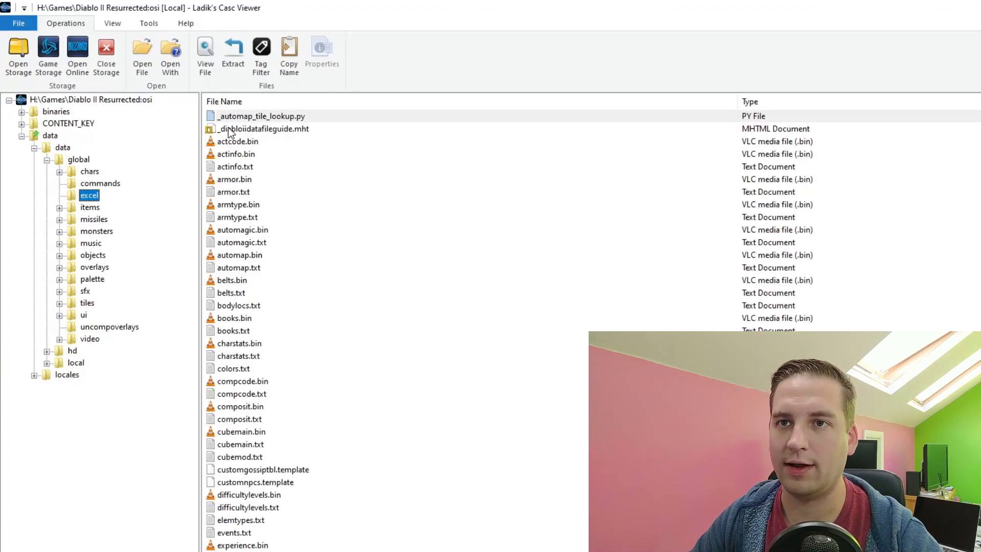
left_click(264, 129)
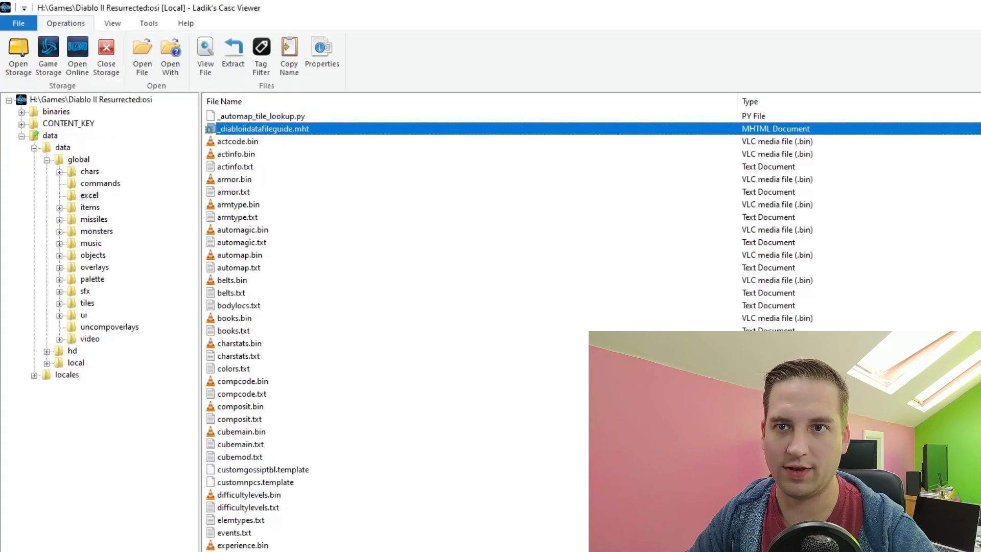
scroll("down", 3)
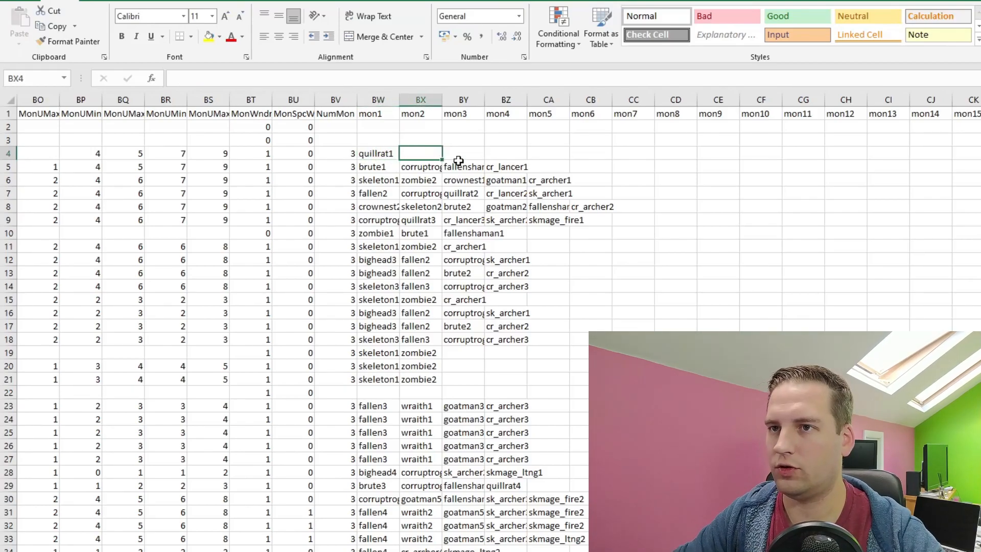
mouse_move(520, 157)
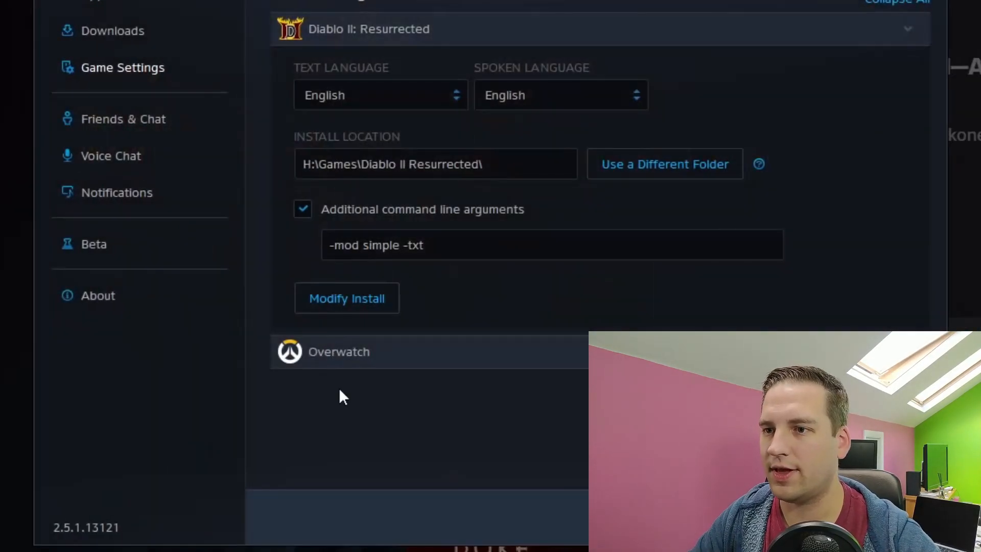
Highlight the '-mod simple -txt' command line arguments for Diablo II Resurrected.
double_click(365, 244)
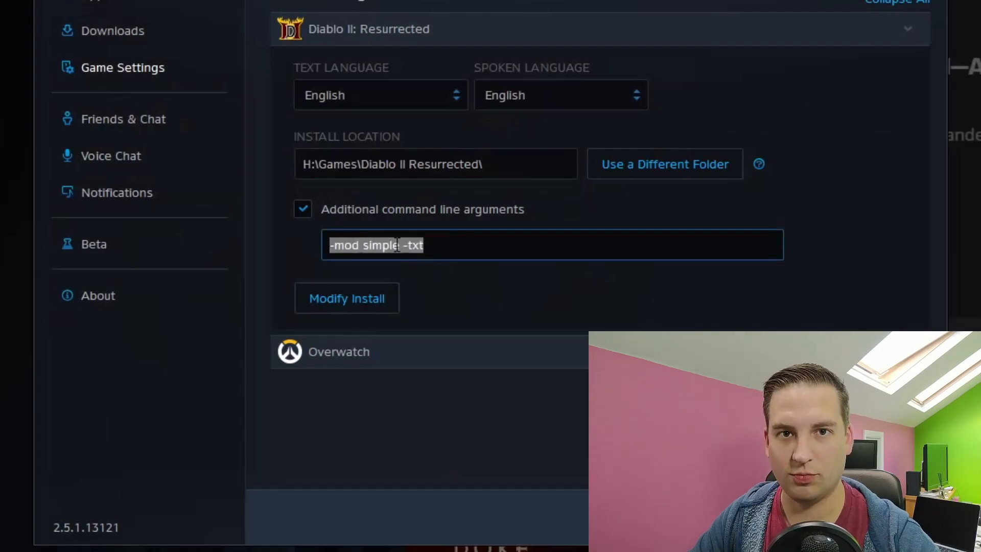
left_click(551, 245)
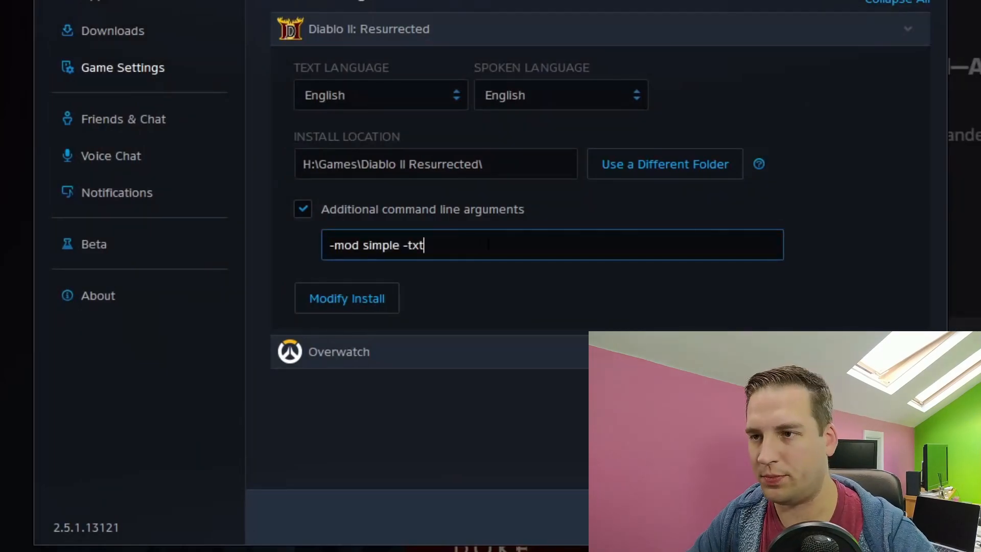